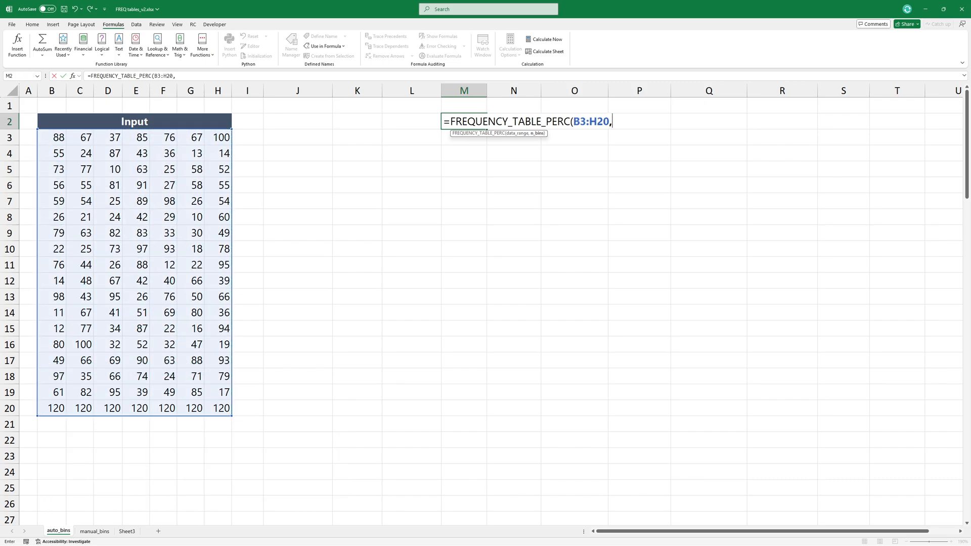
Step: Complete =FREQUENCY_TABLE_PERC(B3:H20,10) in M2 to spill the ten-bin table with percentages
text(10))
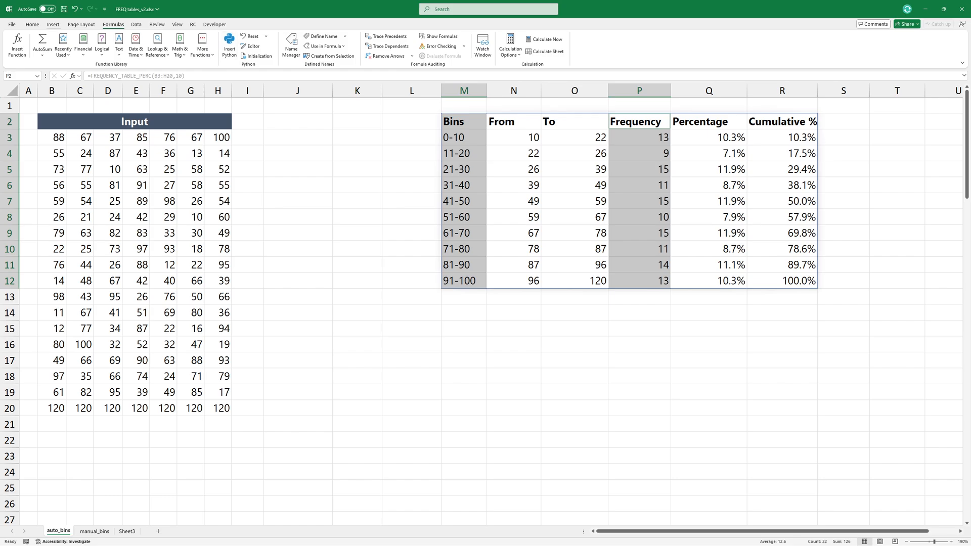
Step: Insert a clustered column histogram of the Bins and Frequency columns
click(53, 24)
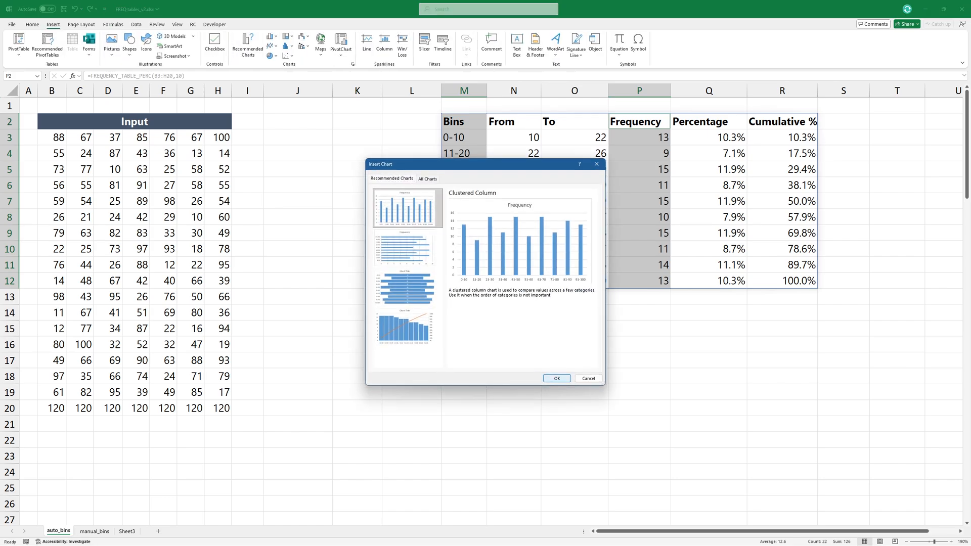
click(554, 378)
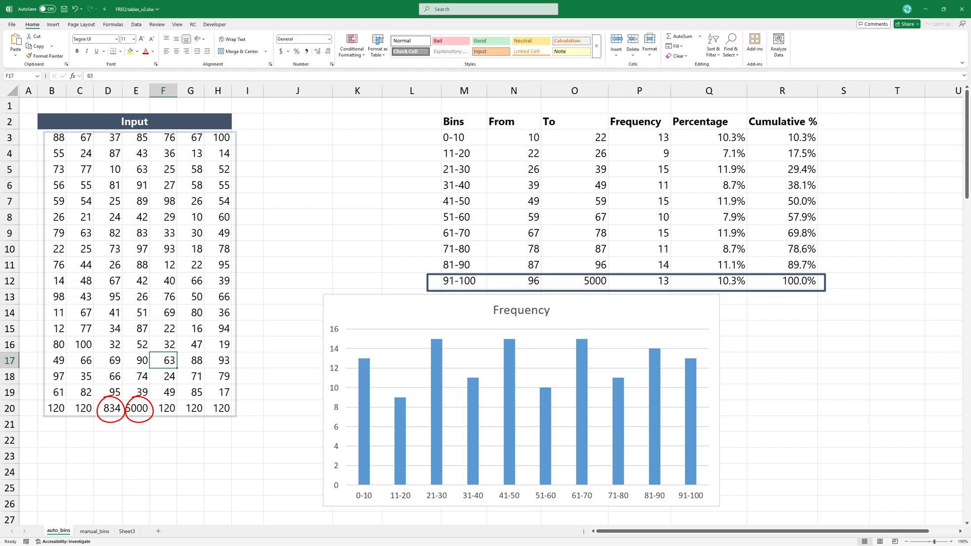
Step: On the manual_bins sheet, enter =FREQUENCY_TABLE(B3:H20,J3:J7,K3:K7) in M2
text(999)
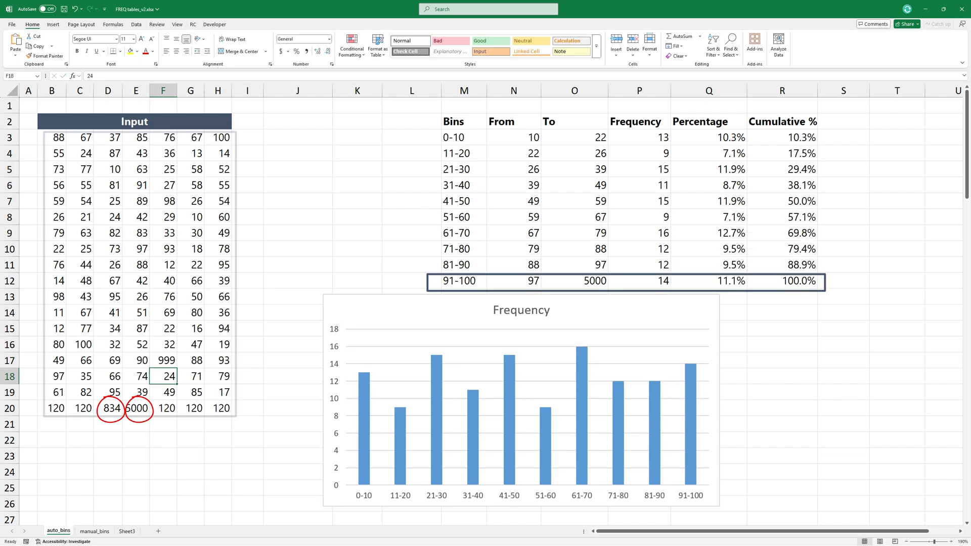
click(464, 121)
text(=FREQUENCY_TABLE(B3:H20,J3:J7)
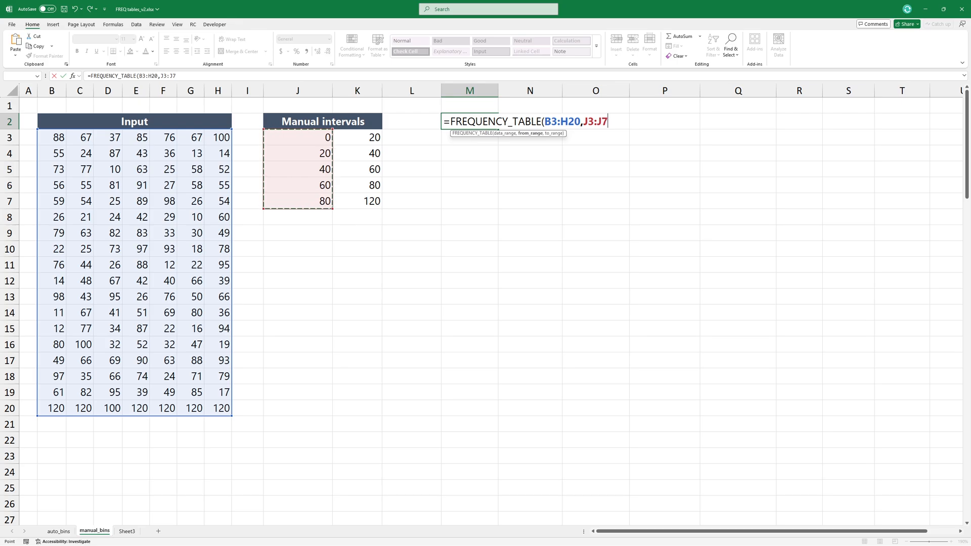
text(,K3:K7))
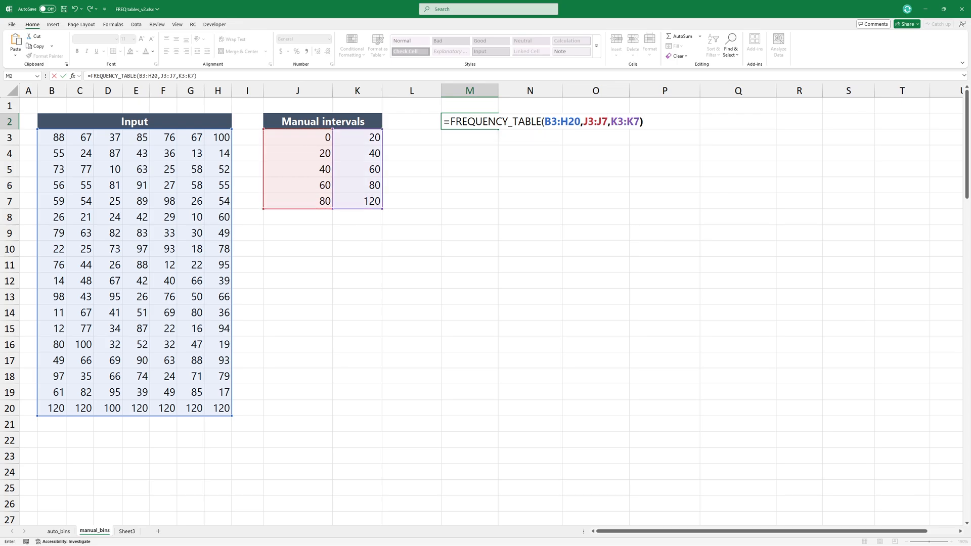
key(Return)
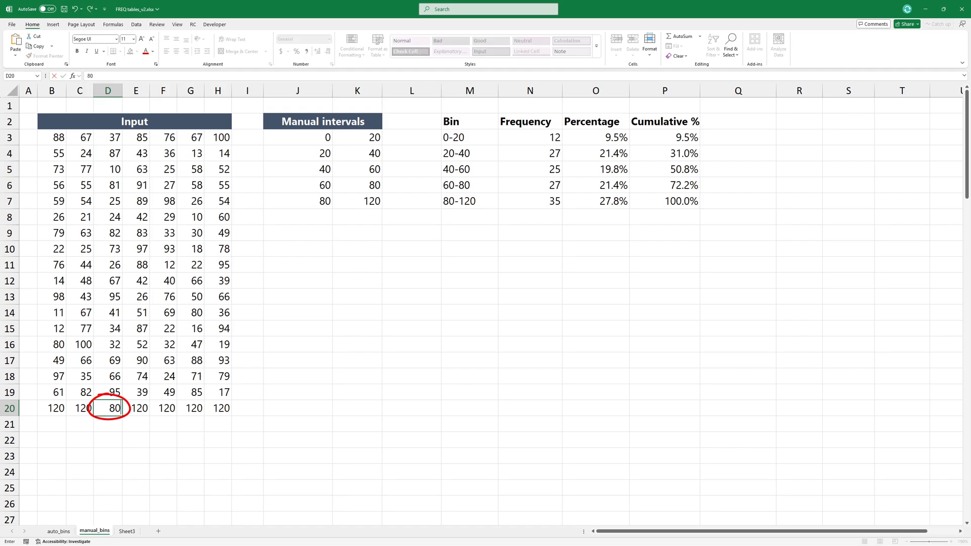
Step: Change D20 to 800, adding a 121+ bin, and select the Bin and Frequency columns
text(800)
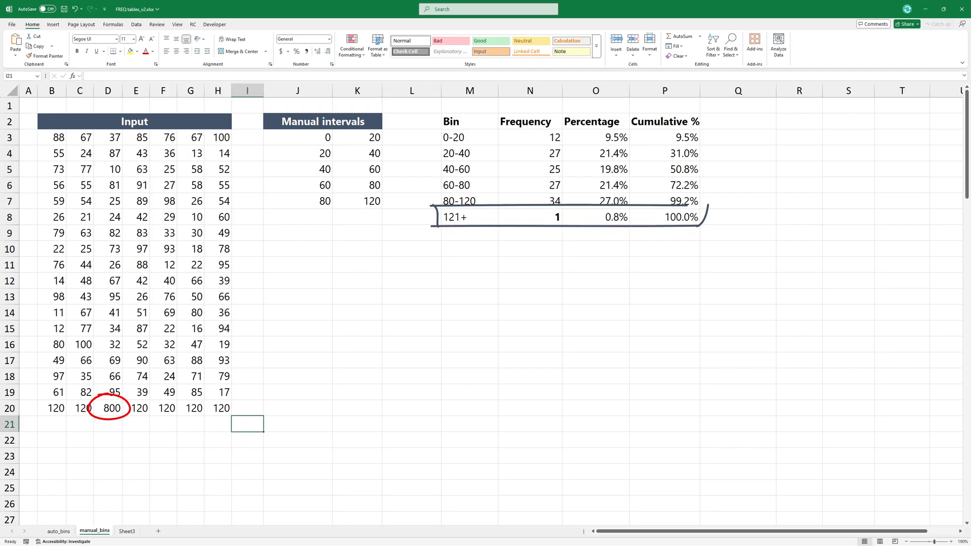
click(107, 408)
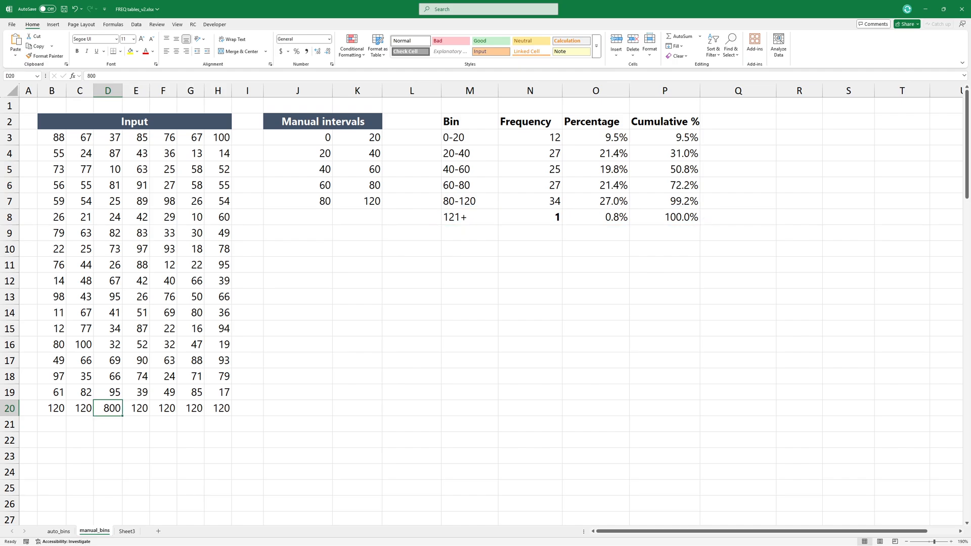
click(469, 121)
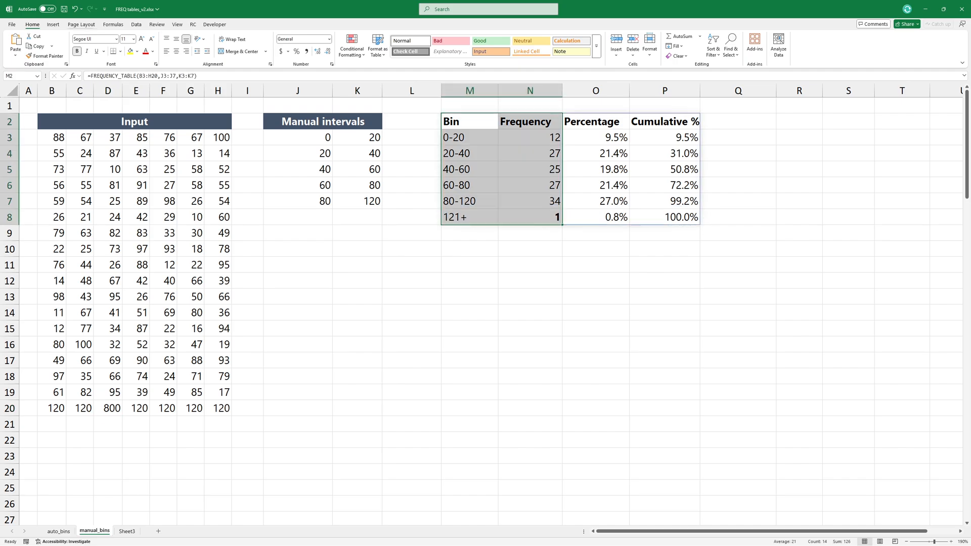
click(53, 25)
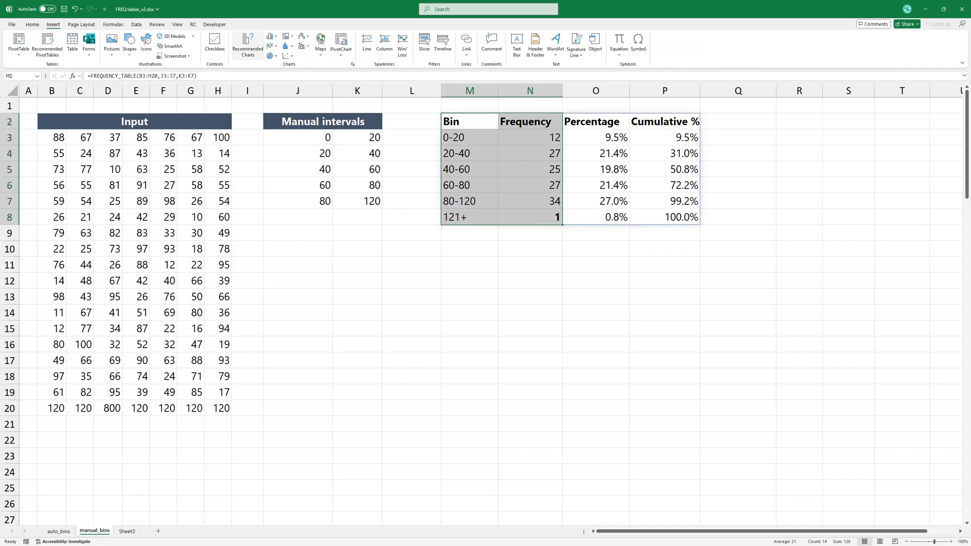